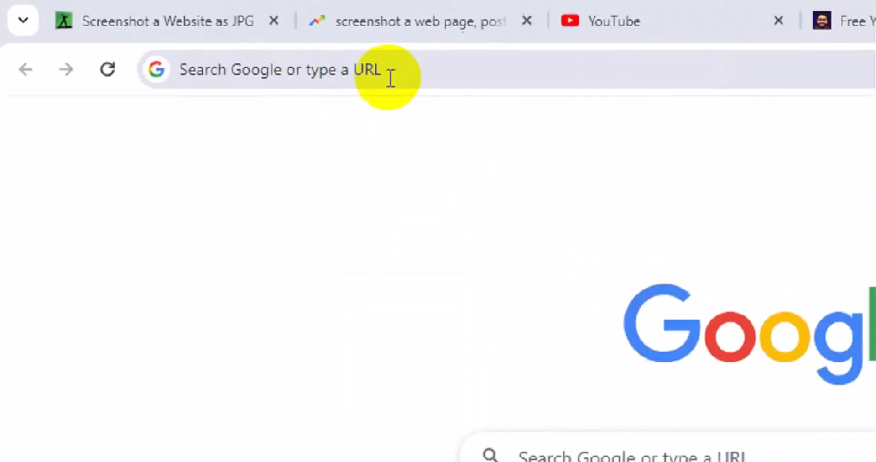
# Step: Navigate to riverside.fm from the Chrome address bar by entering 'river'
pyautogui.click(274, 70)
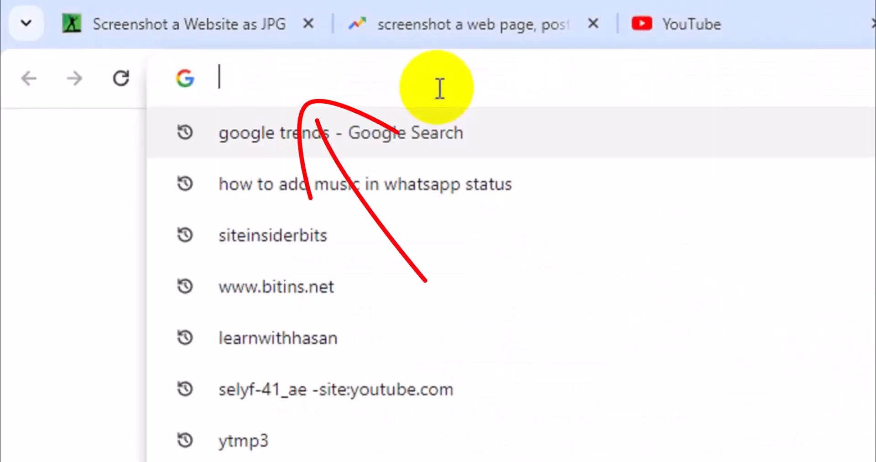
pyautogui.write('riverside.fm')
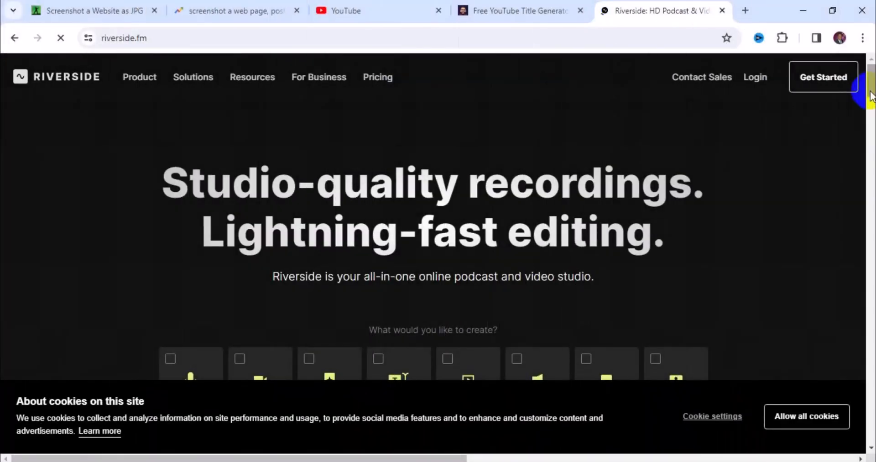
# Step: Reach the AI Transcriptions upload page via the footer's Transcriptions link and 'Transcribe now'
pyautogui.scroll(-3)
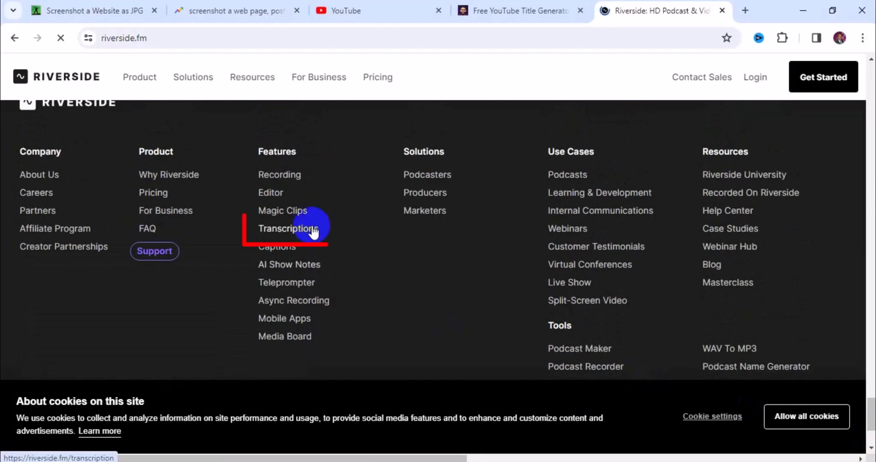
pyautogui.click(287, 228)
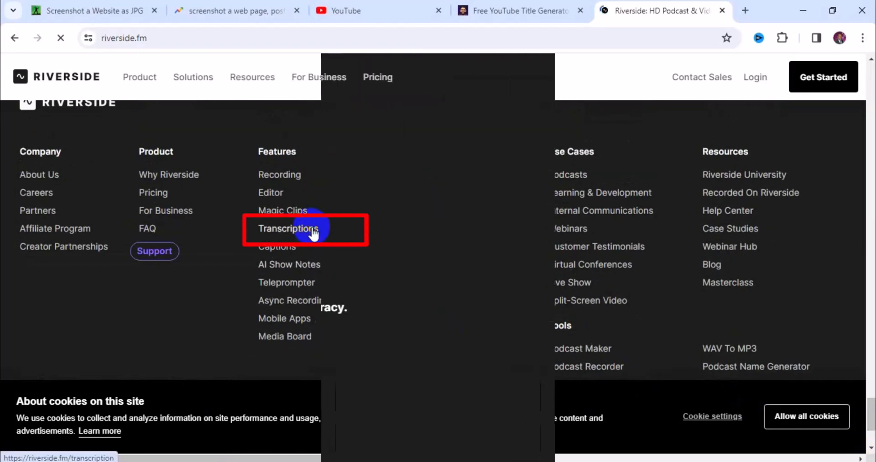
pyautogui.click(289, 228)
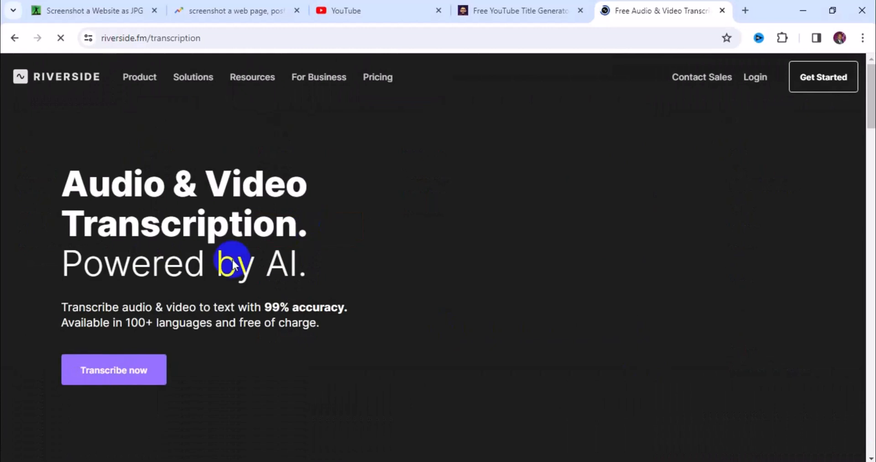
pyautogui.click(113, 370)
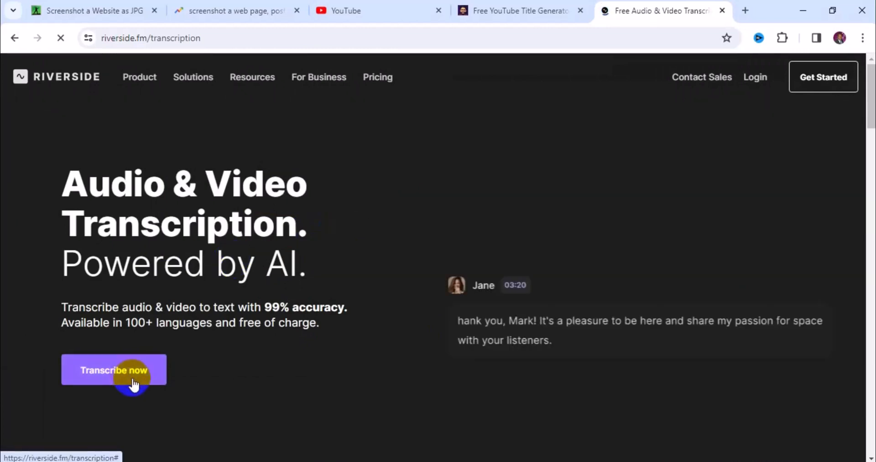
pyautogui.click(114, 369)
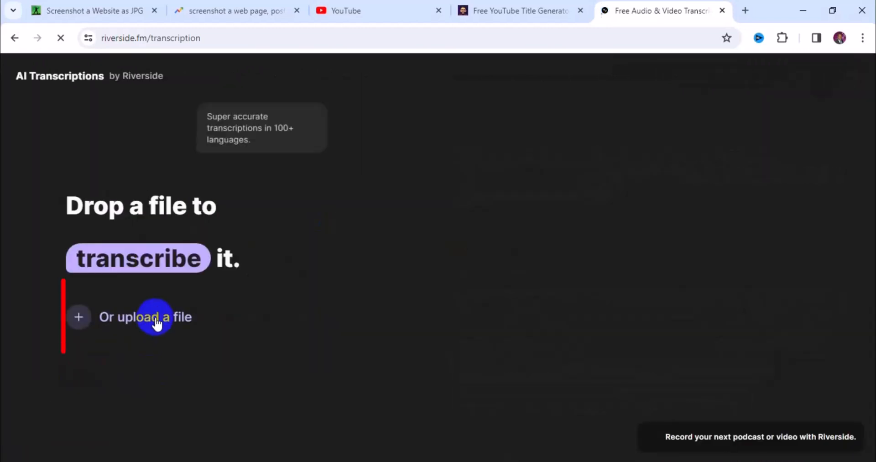
# Step: Upload the 'How to Convert MOV to MP4' video through the file picker
pyautogui.click(145, 316)
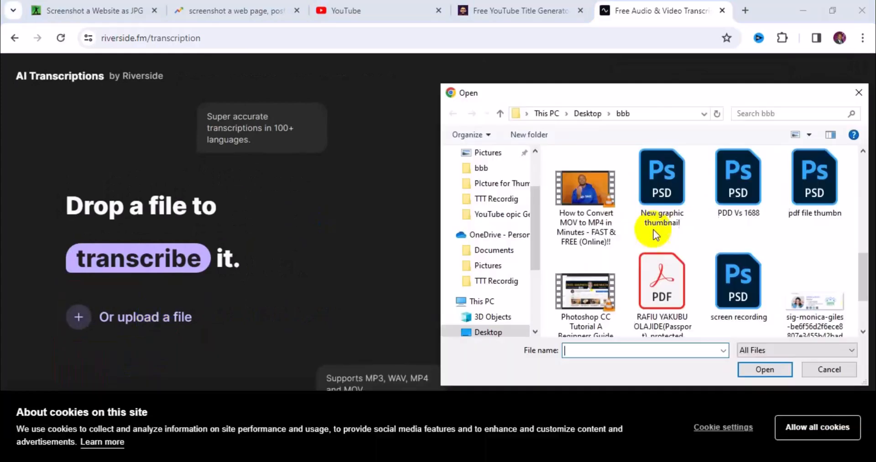
pyautogui.click(585, 187)
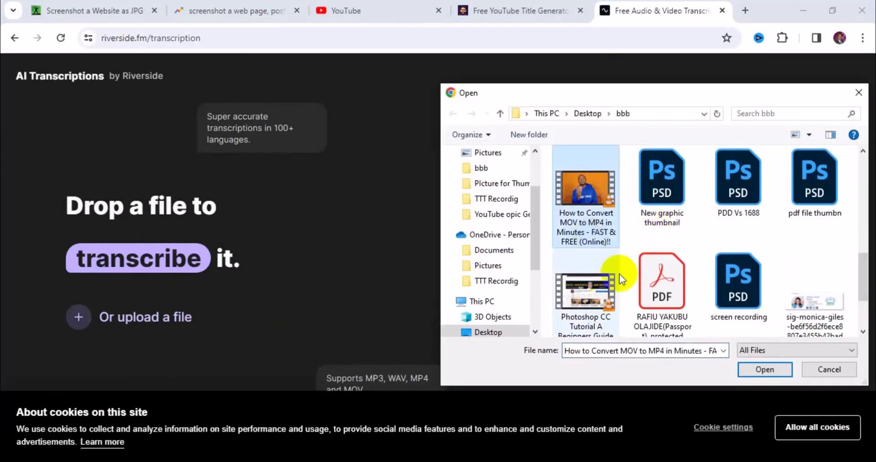
pyautogui.click(765, 369)
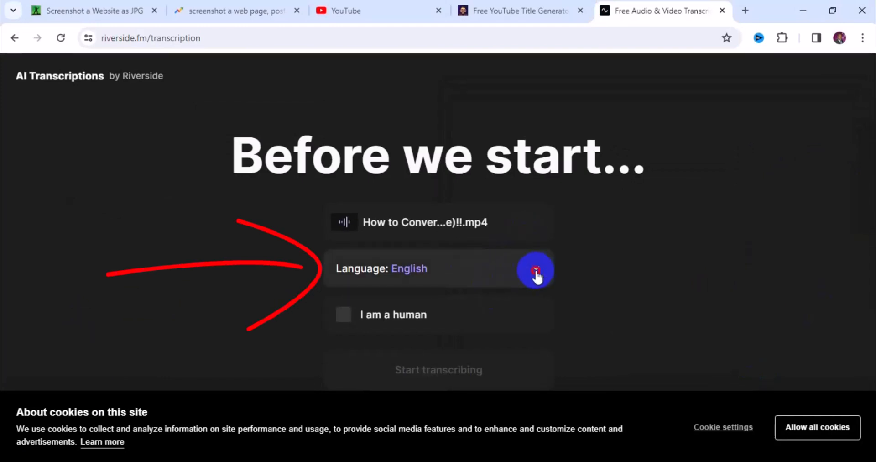
# Step: Change the transcription language from English to Spanish in the Language dropdown
pyautogui.click(535, 269)
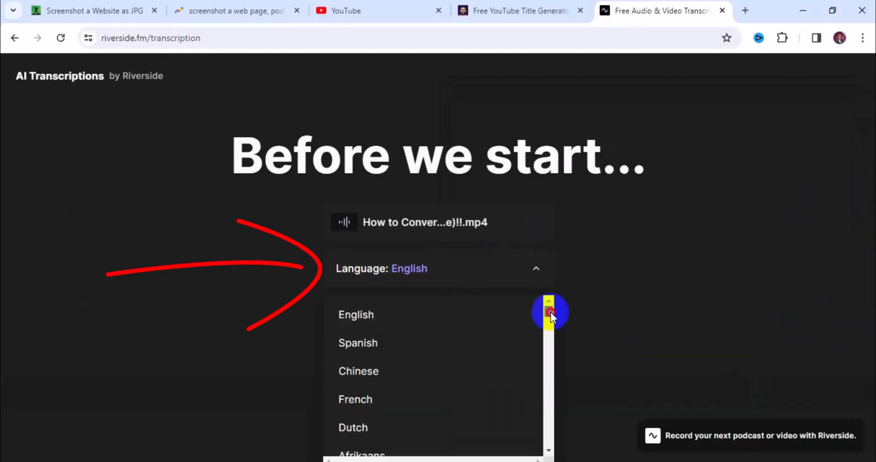
pyautogui.scroll(-3)
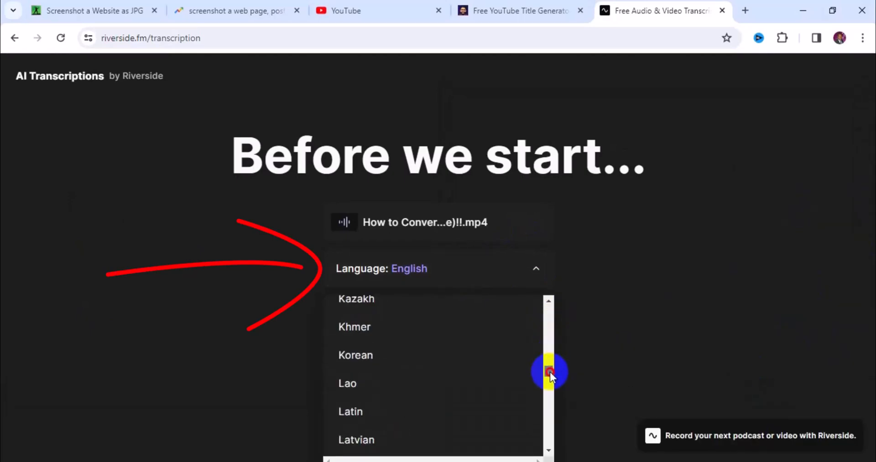
pyautogui.scroll(-3)
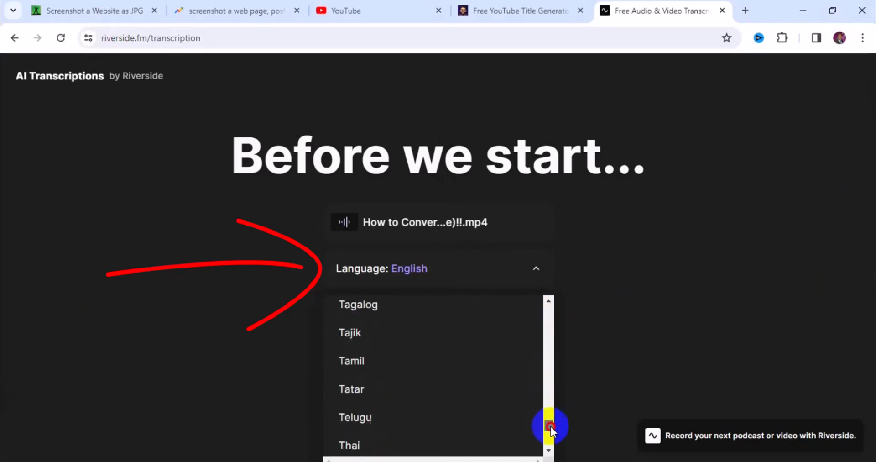
pyautogui.scroll(-3)
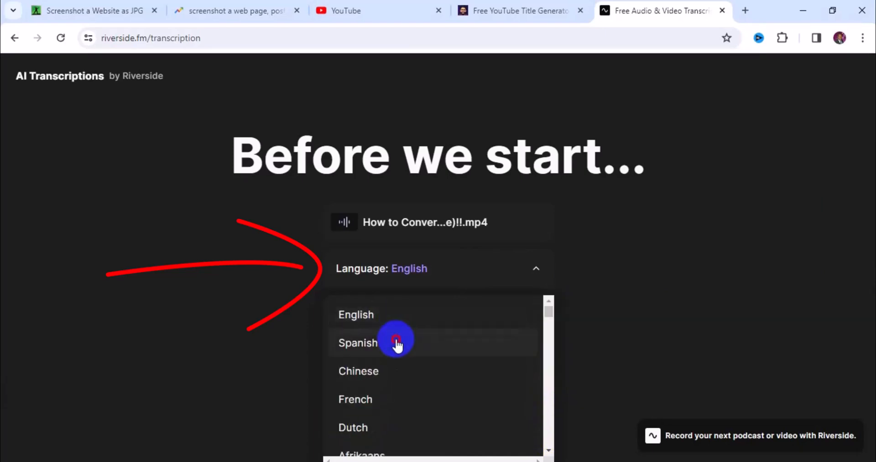
pyautogui.click(358, 343)
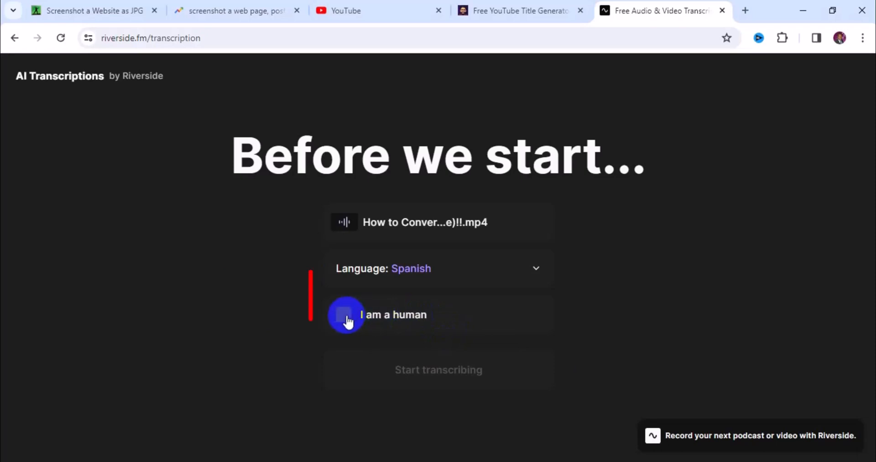
# Step: Tick 'I am a human' and start transcribing the video into Spanish
pyautogui.click(345, 314)
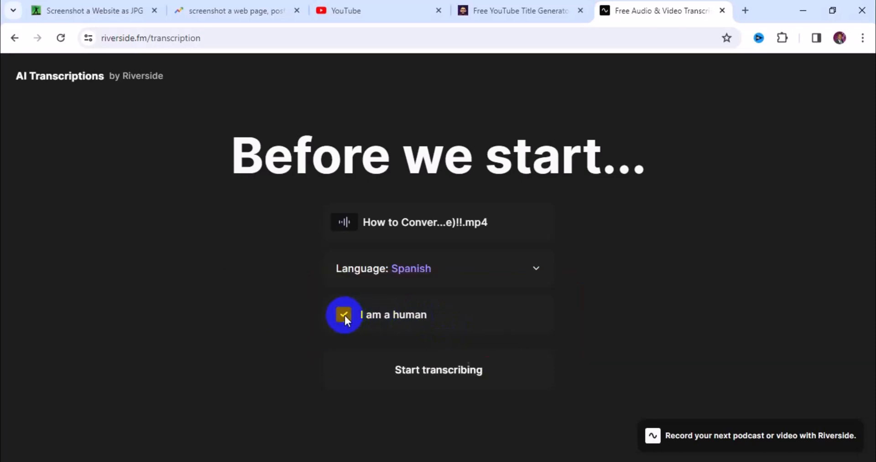
pyautogui.click(439, 370)
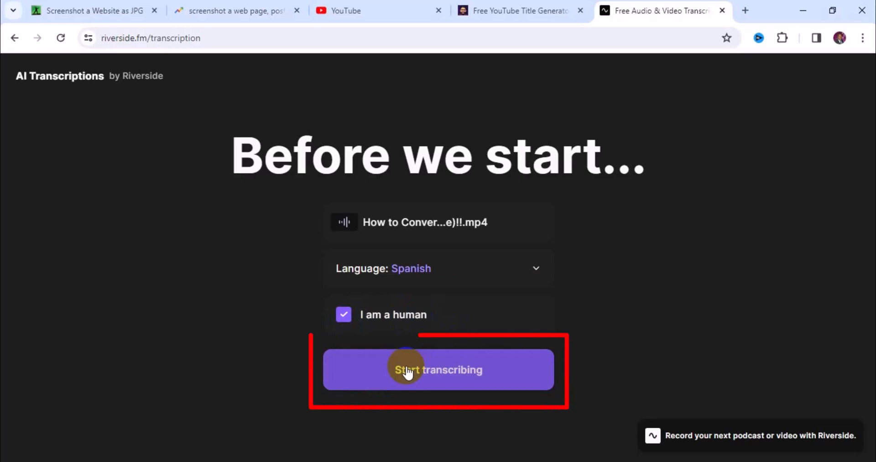
pyautogui.click(437, 369)
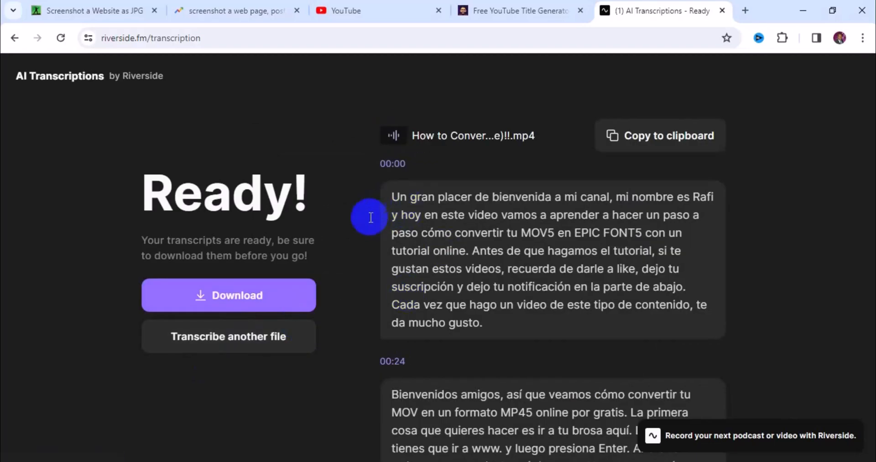
pyautogui.moveTo(438, 323)
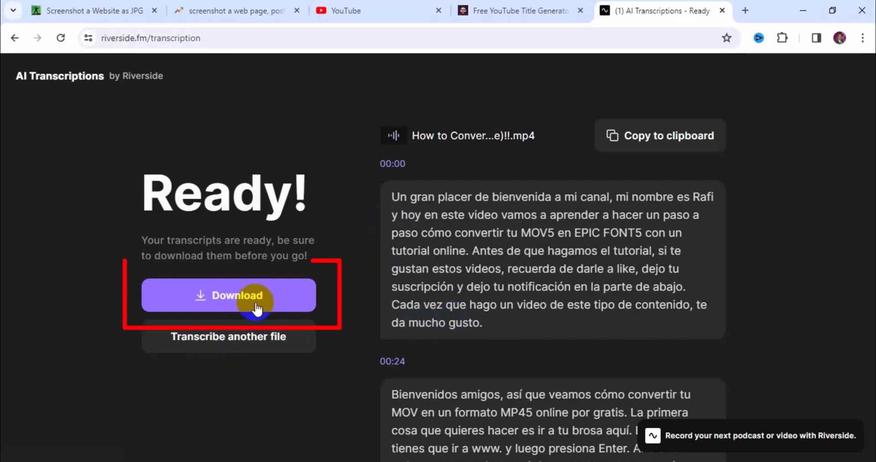
# Step: Download the finished Spanish transcript from the Ready page
pyautogui.click(228, 295)
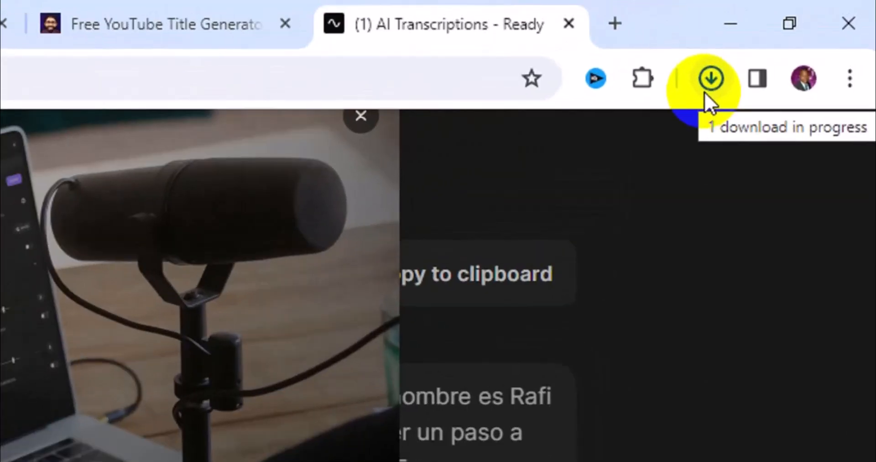
# Step: Show Chrome's recent downloads listing the completed 3.4 KB SRT transcript
pyautogui.click(711, 79)
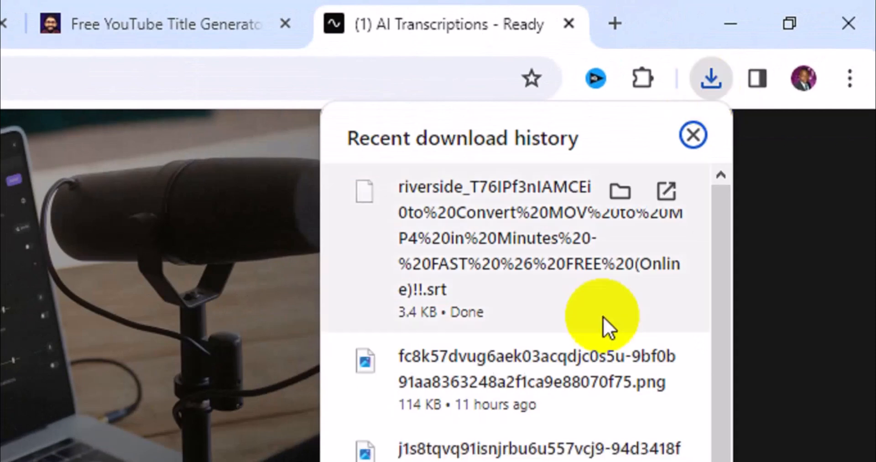